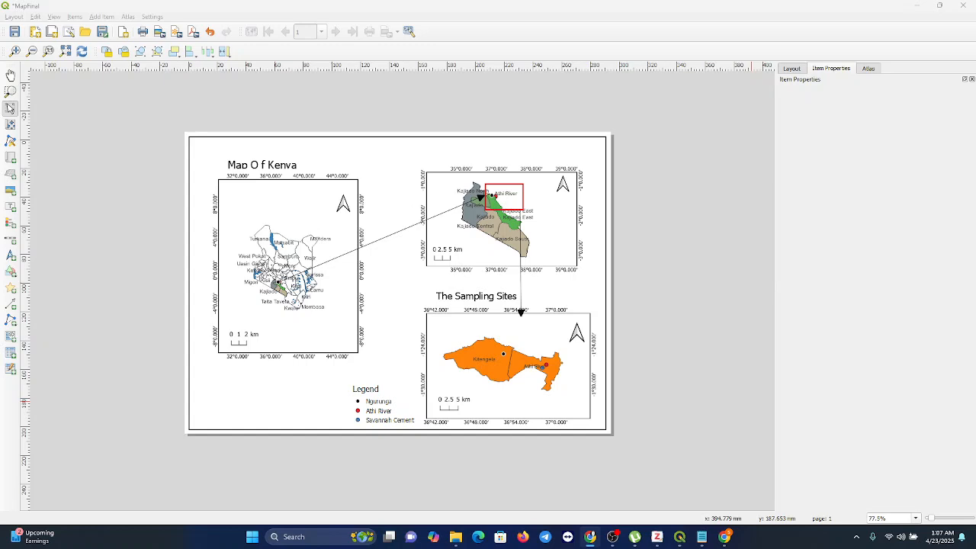
mouse_move(42, 94)
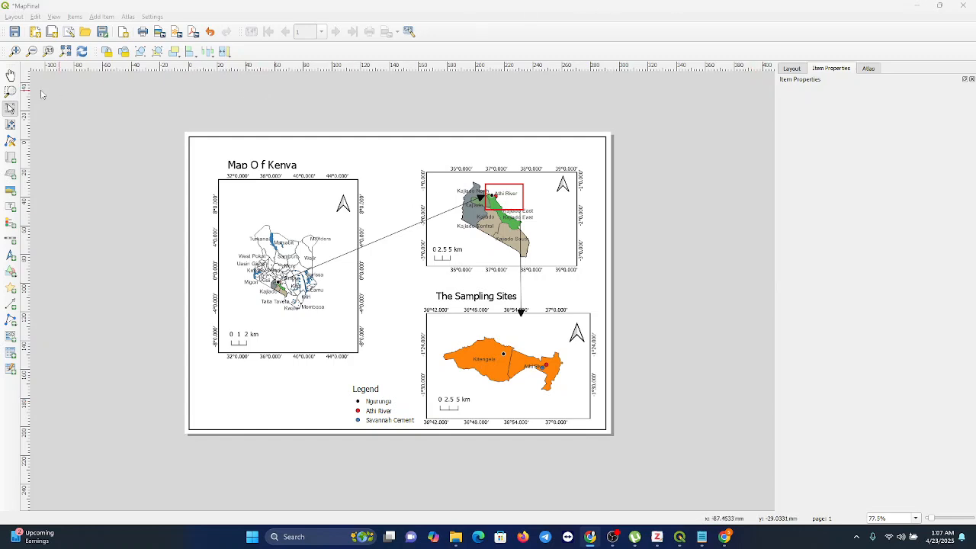
mouse_move(75, 17)
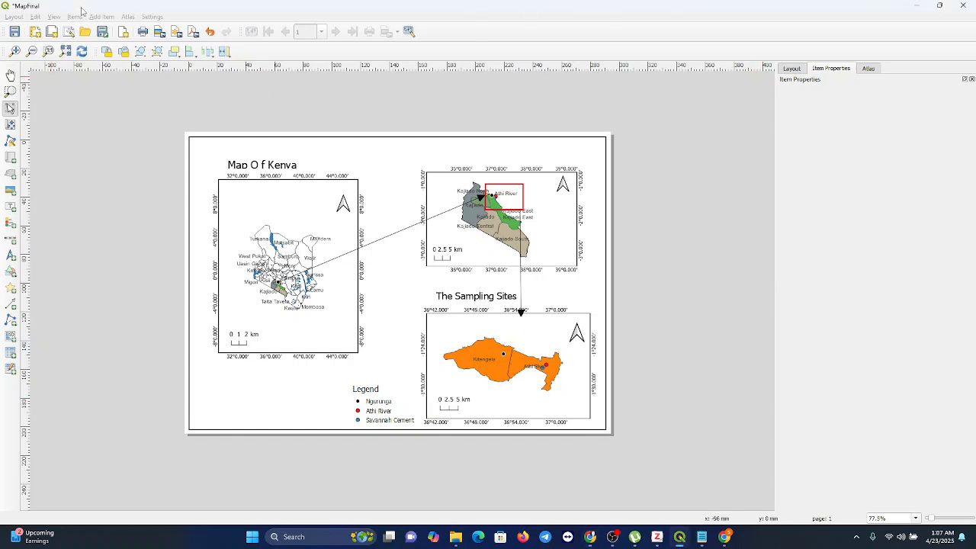
mouse_move(270, 188)
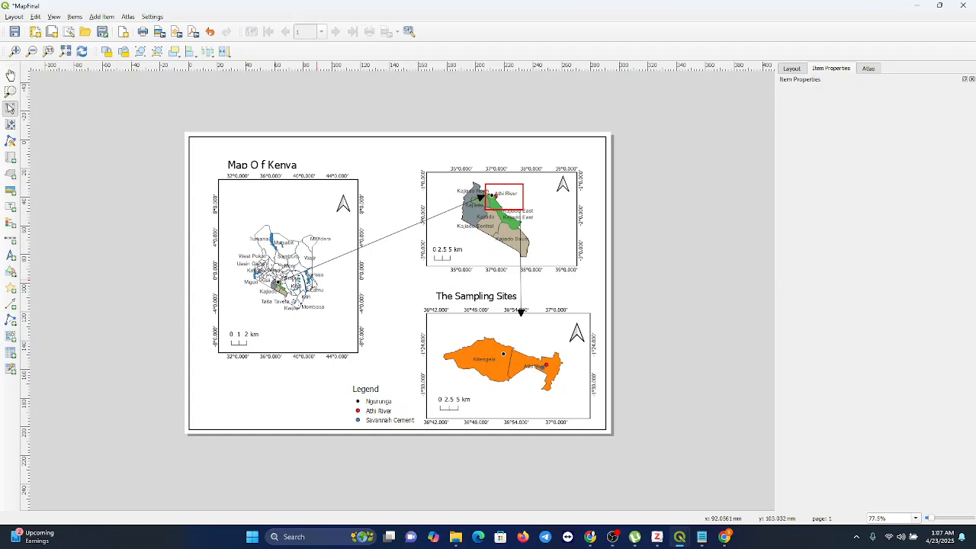
mouse_move(233, 270)
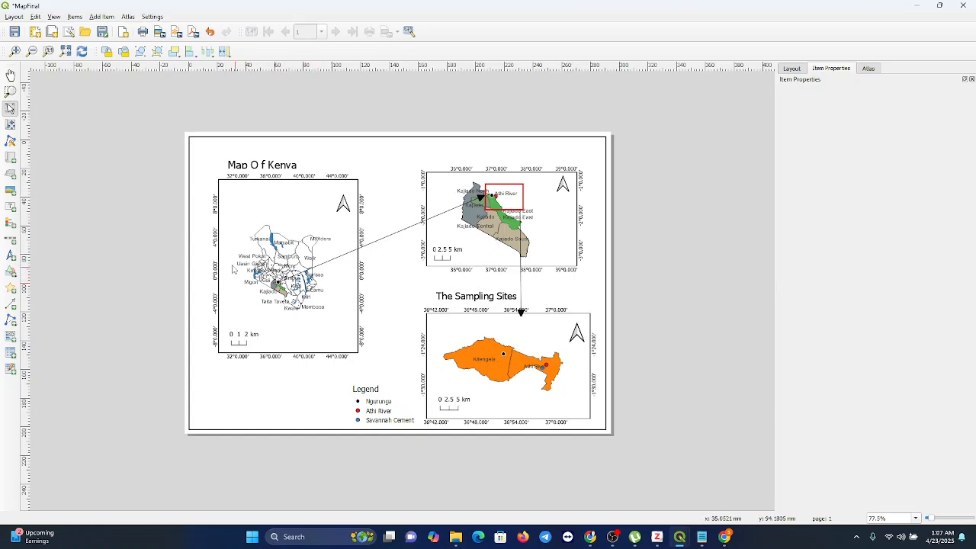
mouse_move(126, 247)
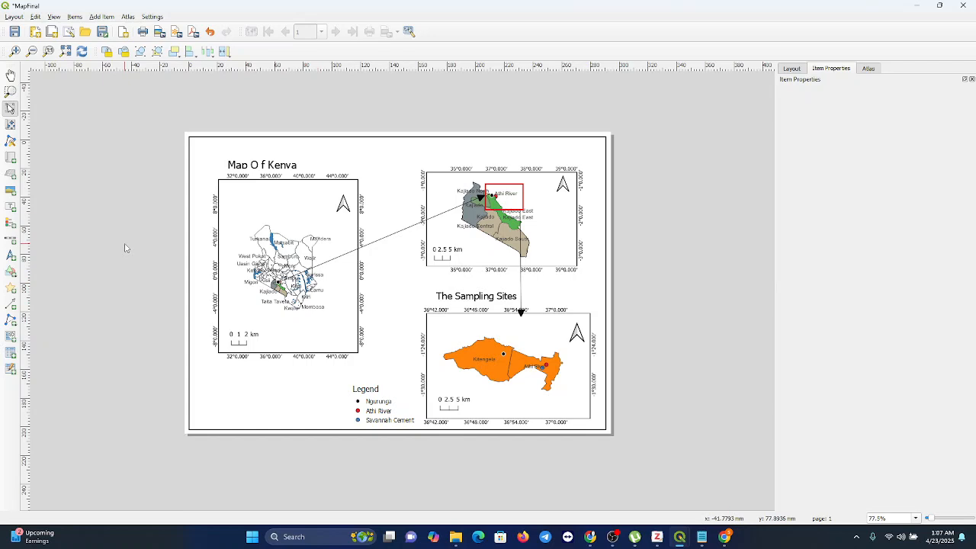
mouse_move(328, 302)
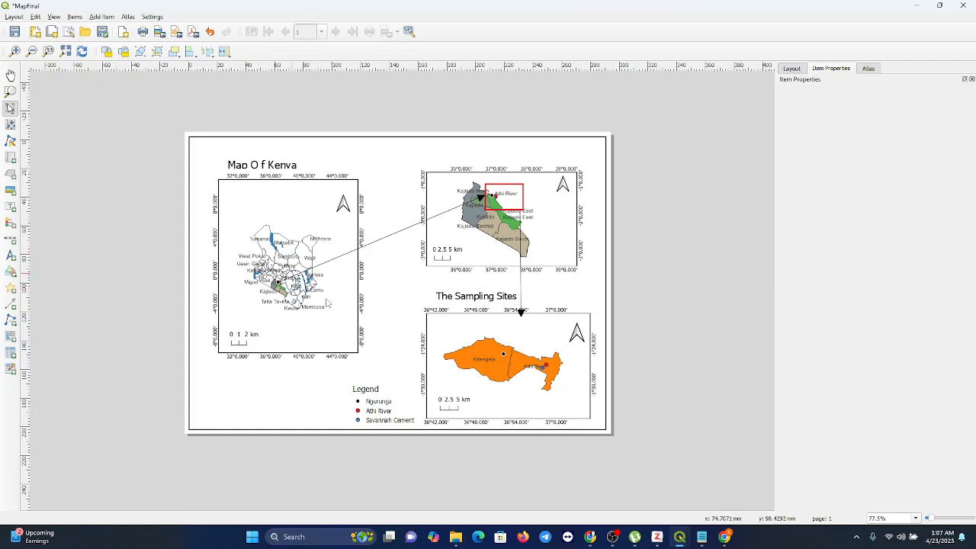
mouse_move(349, 277)
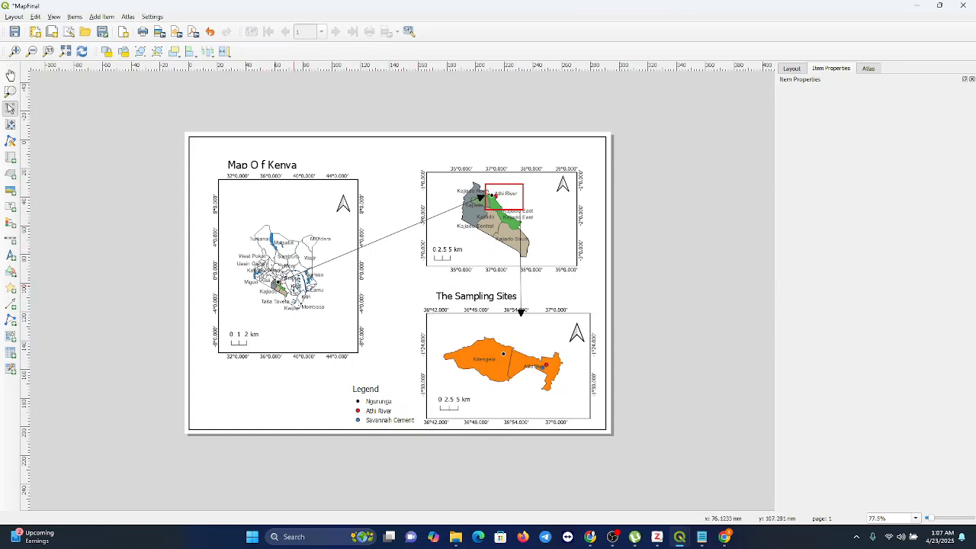
mouse_move(290, 290)
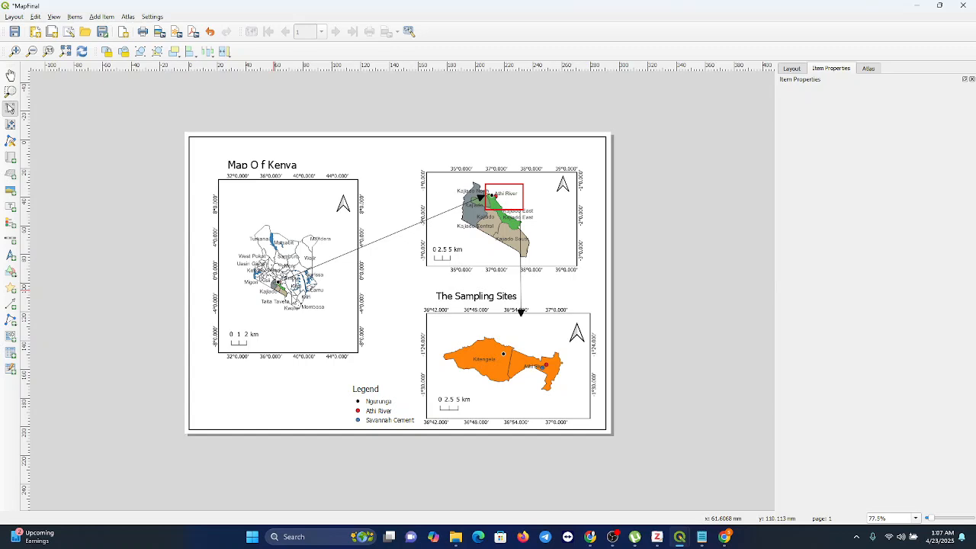
mouse_move(244, 180)
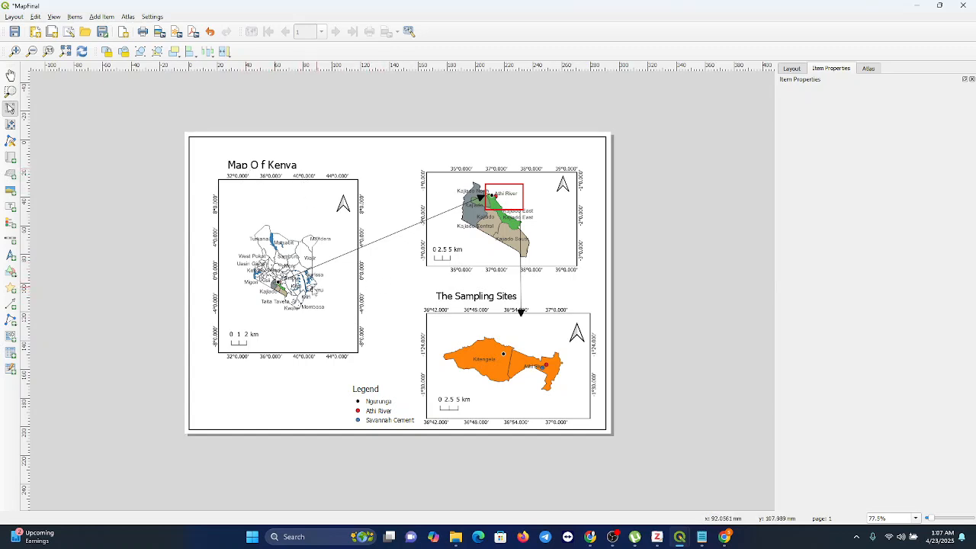
mouse_move(289, 286)
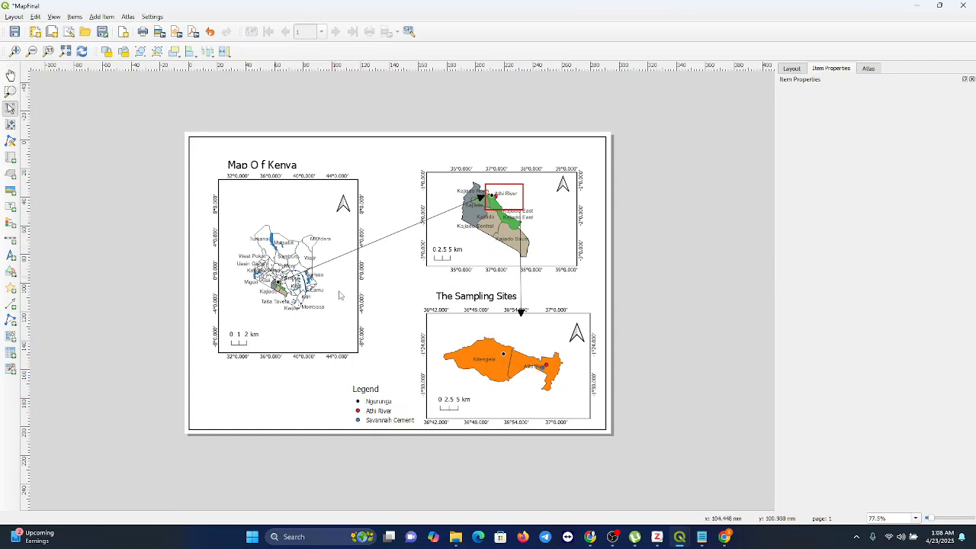
mouse_move(245, 334)
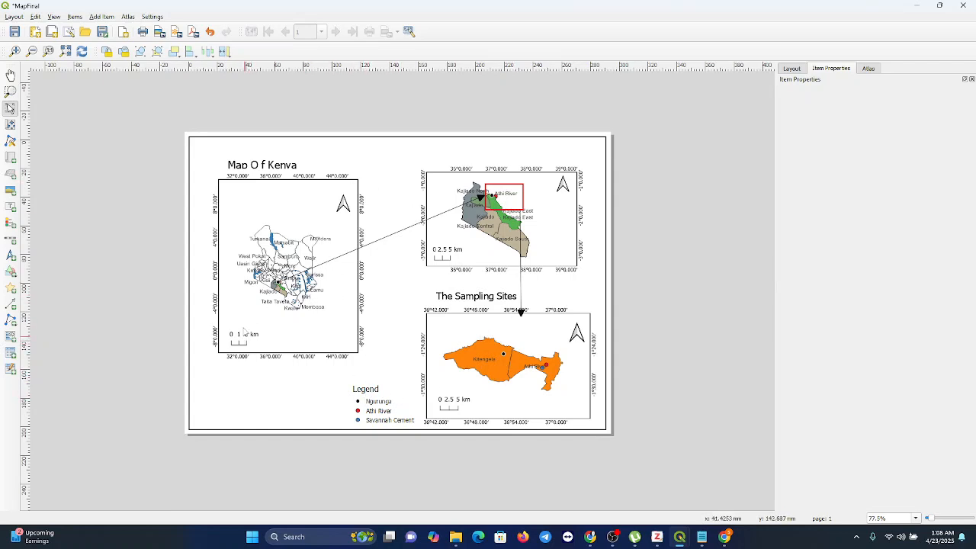
mouse_move(341, 204)
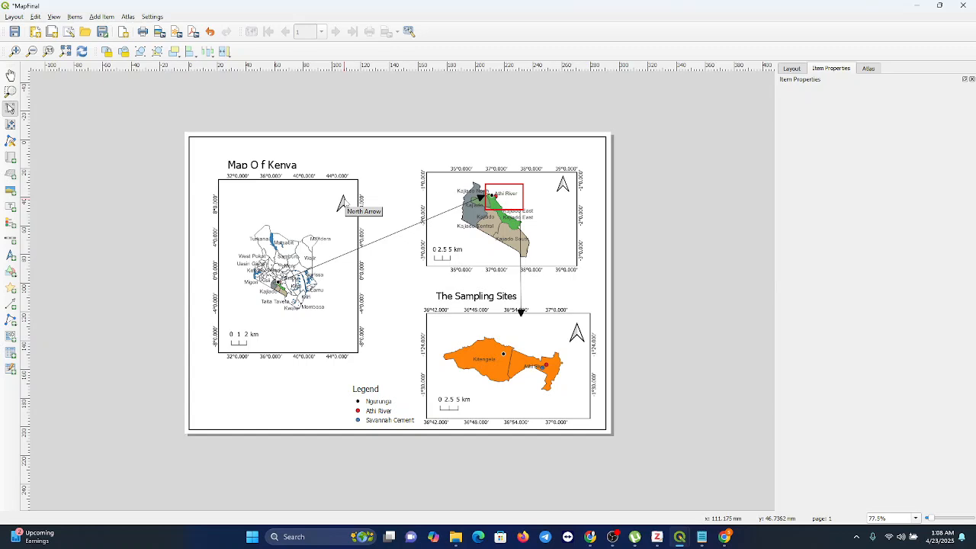
mouse_move(436, 353)
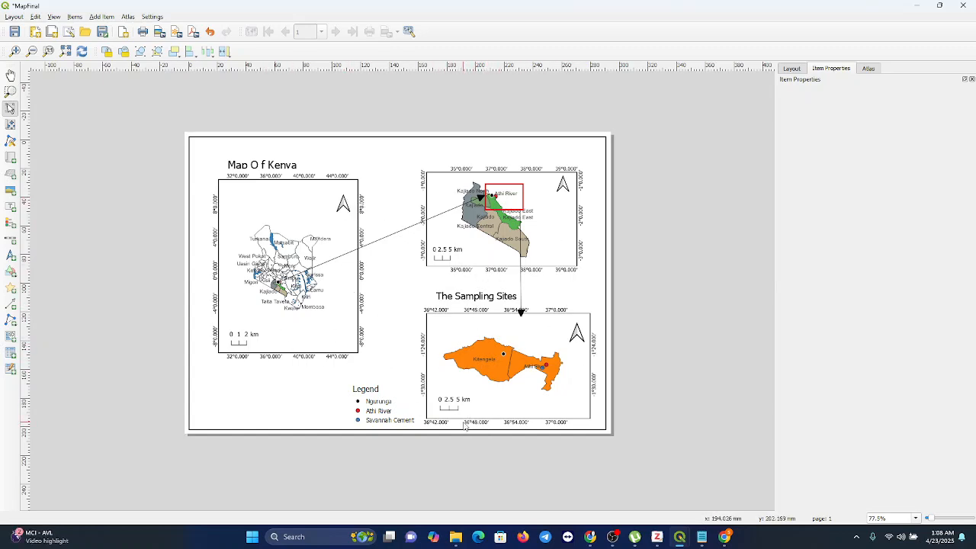
mouse_move(347, 314)
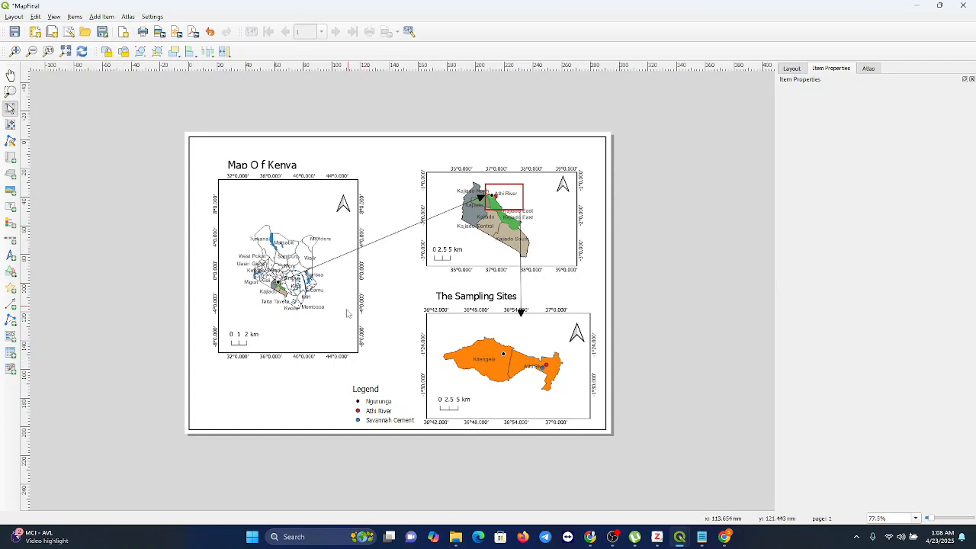
mouse_move(381, 307)
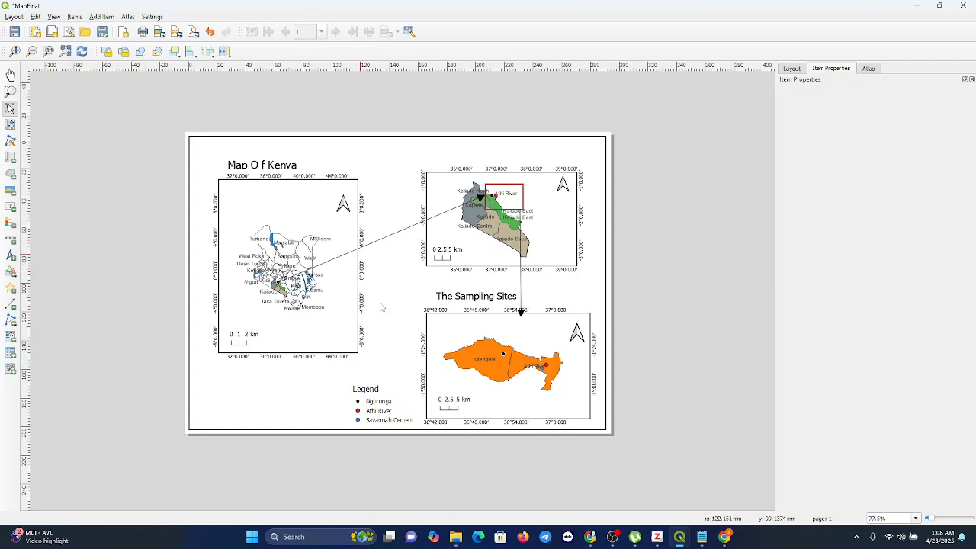
mouse_move(472, 244)
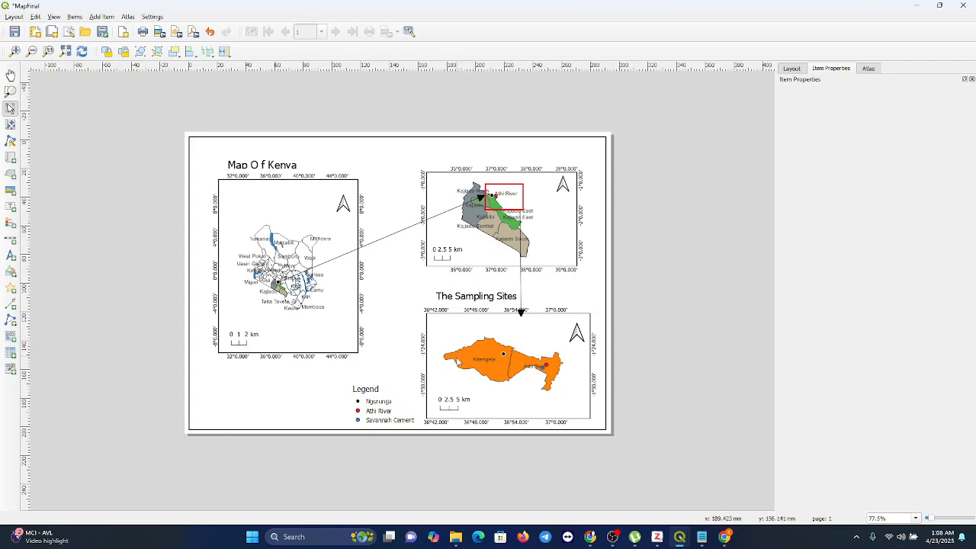
mouse_move(455, 381)
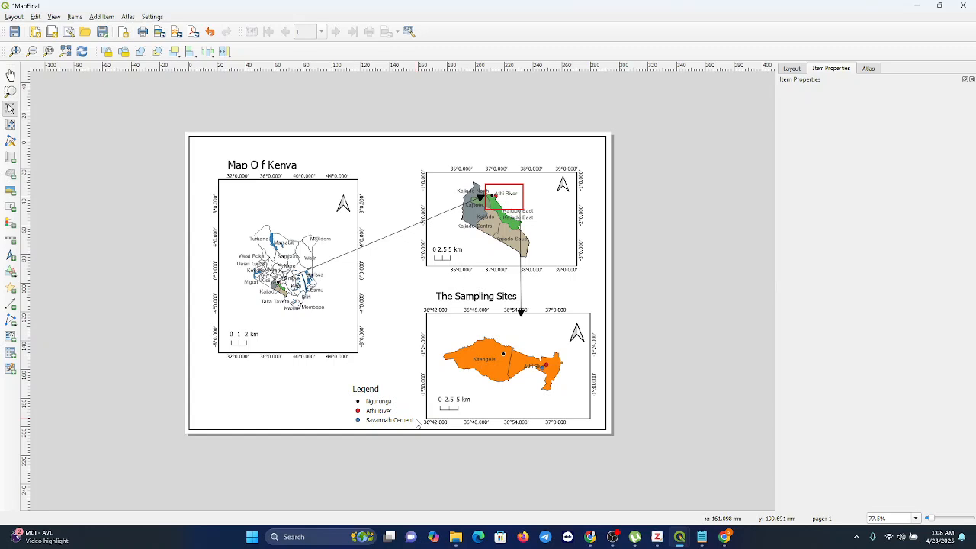
mouse_move(387, 380)
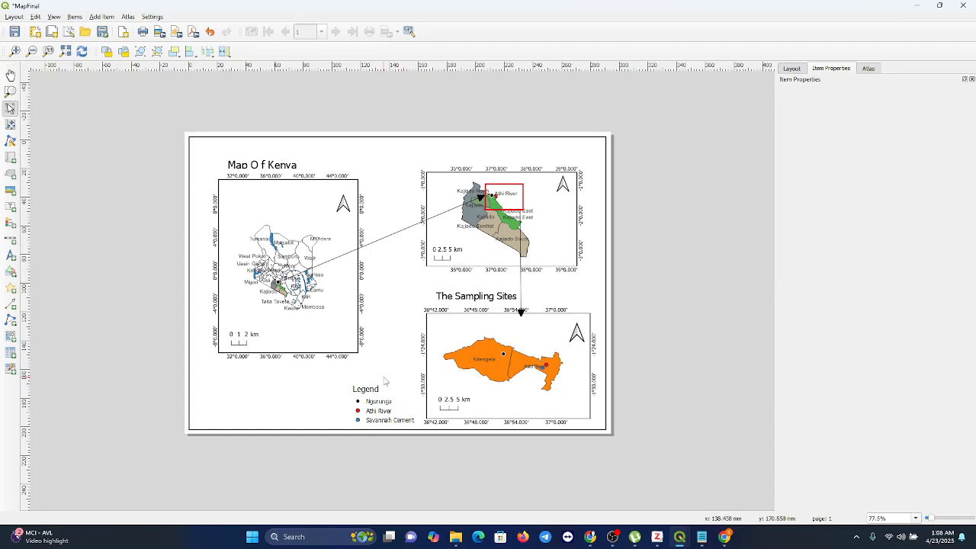
mouse_move(392, 380)
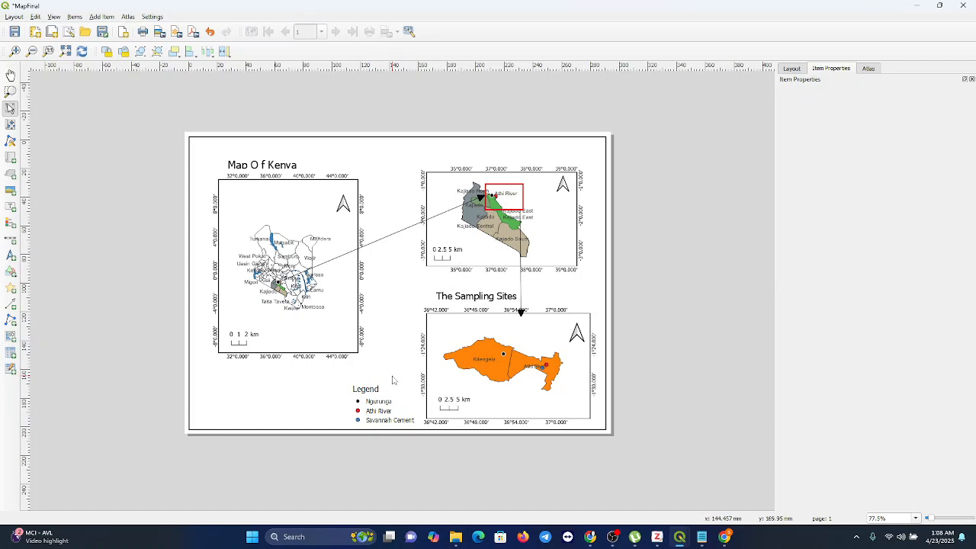
mouse_move(391, 381)
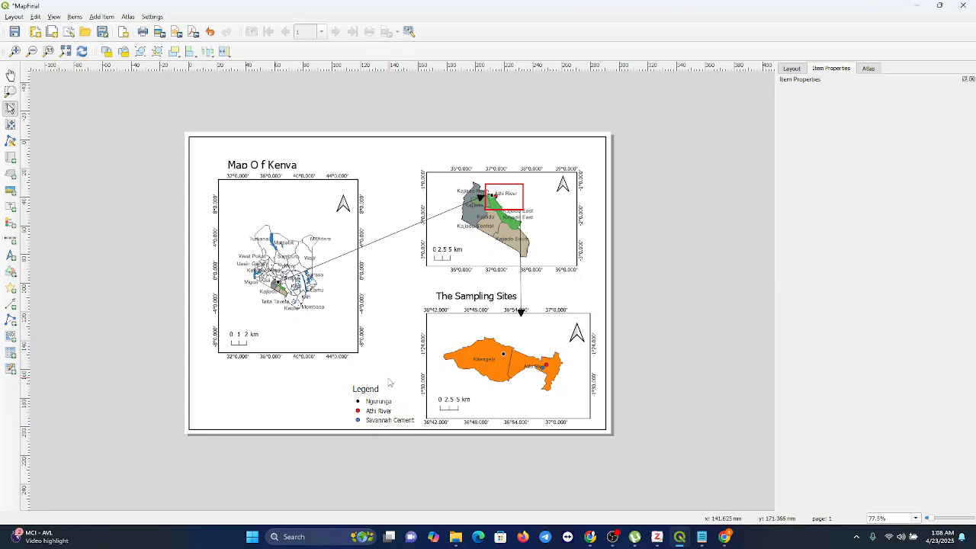
mouse_move(389, 382)
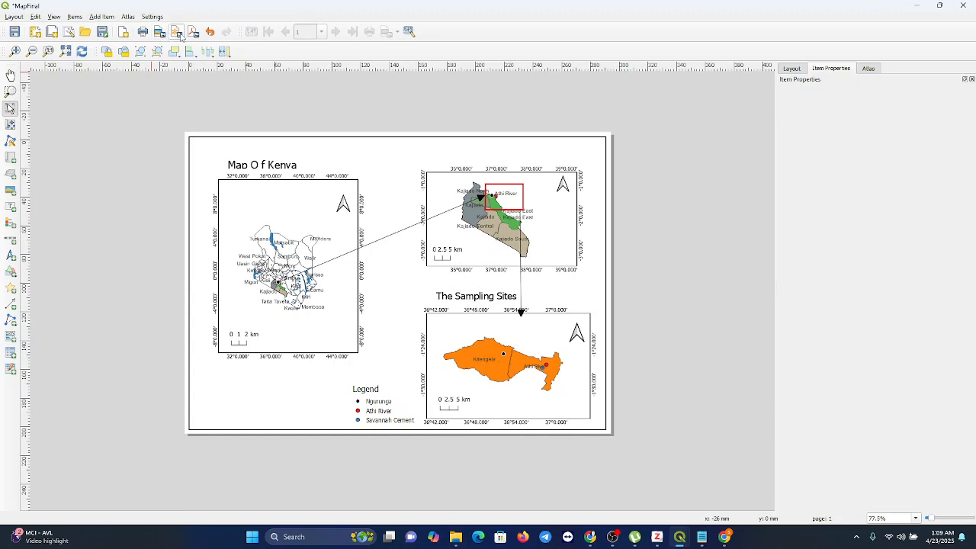
mouse_move(190, 31)
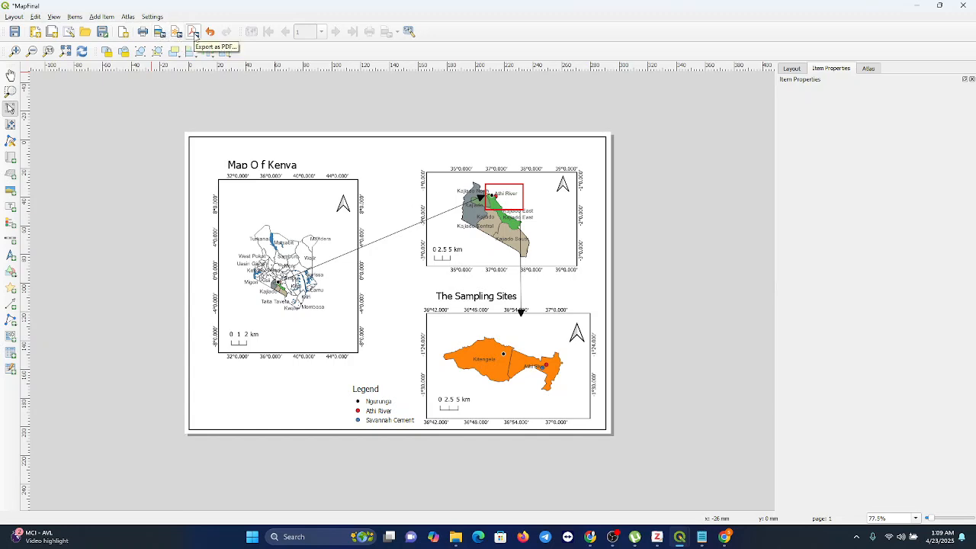
Step: Export the layout as PDF 'MapFinal' to the Desktop, keeping PDF format
left_click(192, 30)
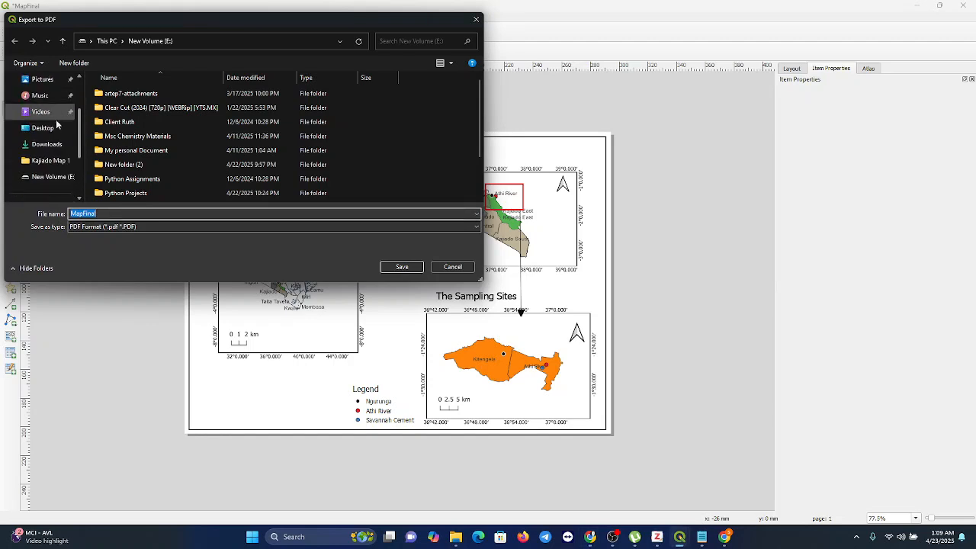
left_click(43, 127)
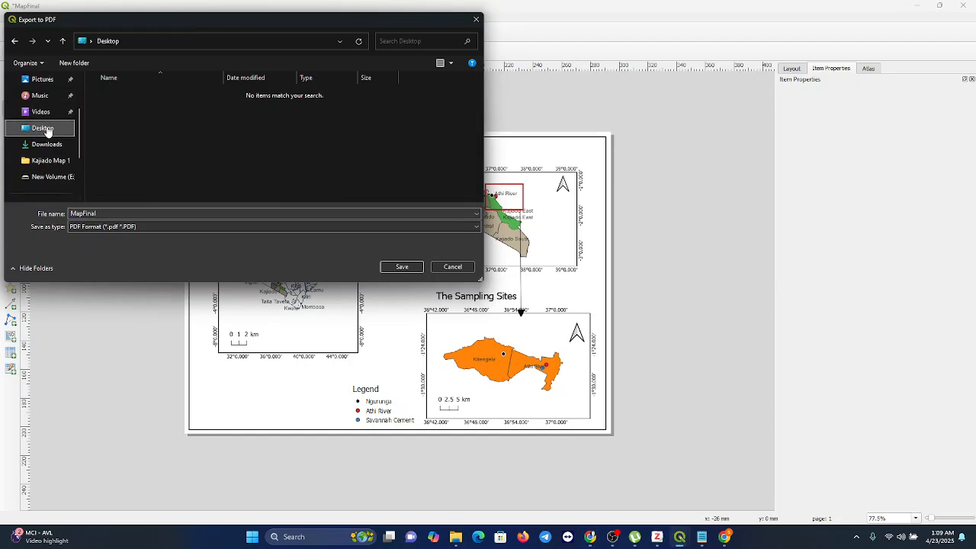
left_click(271, 226)
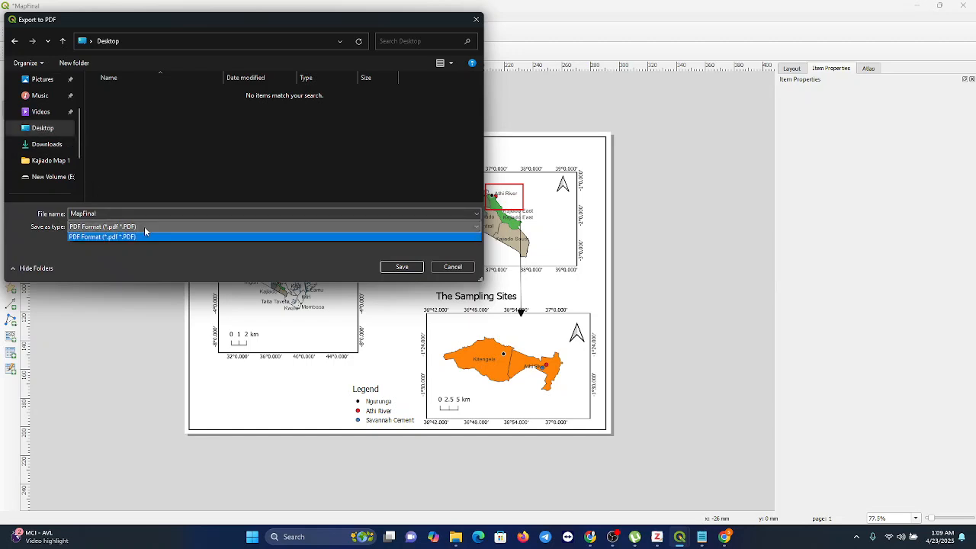
left_click(126, 236)
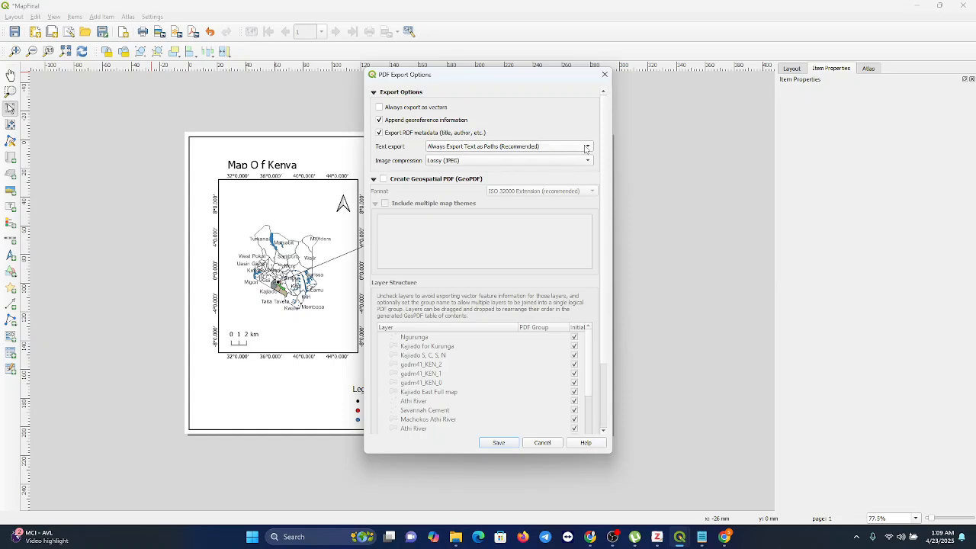
Step: Accept PDF export options with text exported as paths and JPEG compression
left_click(586, 147)
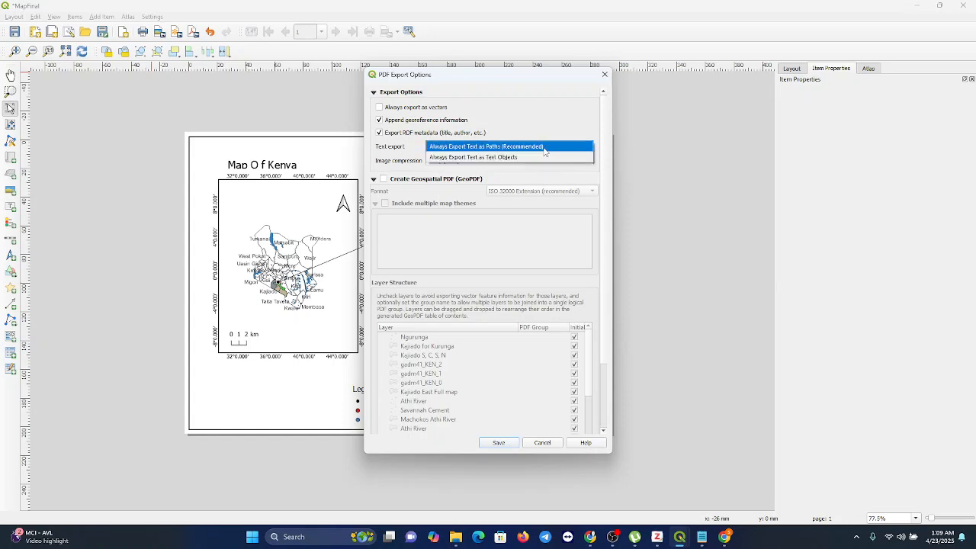
left_click(486, 145)
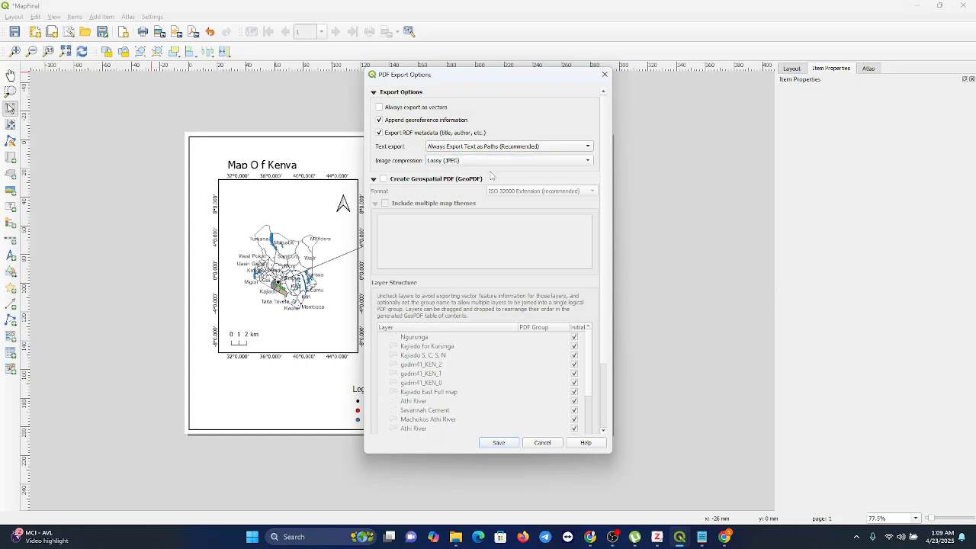
mouse_move(499, 445)
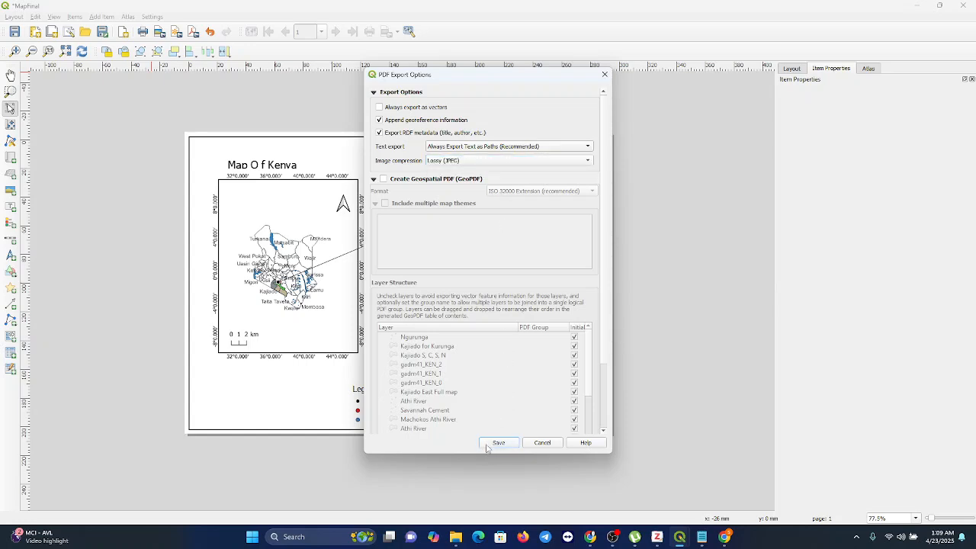
left_click(499, 442)
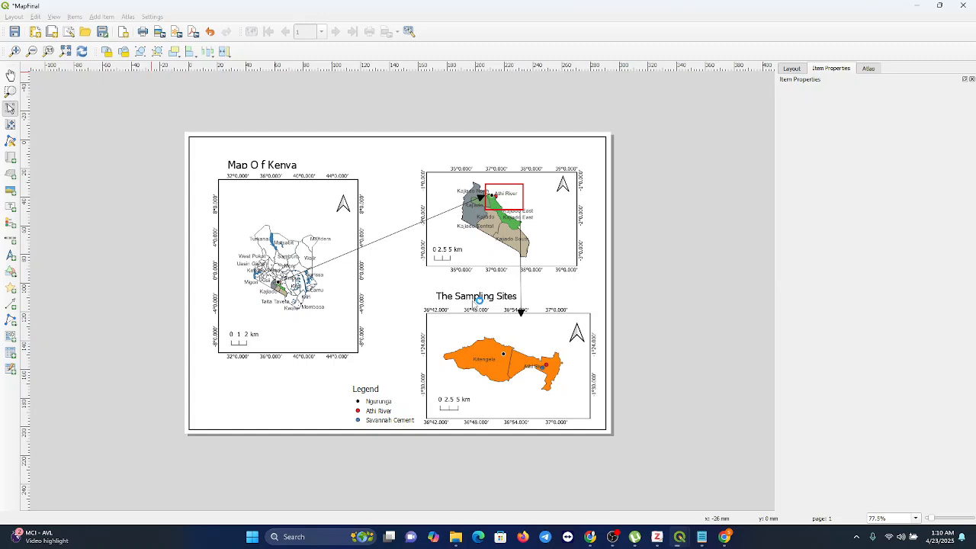
mouse_move(658, 536)
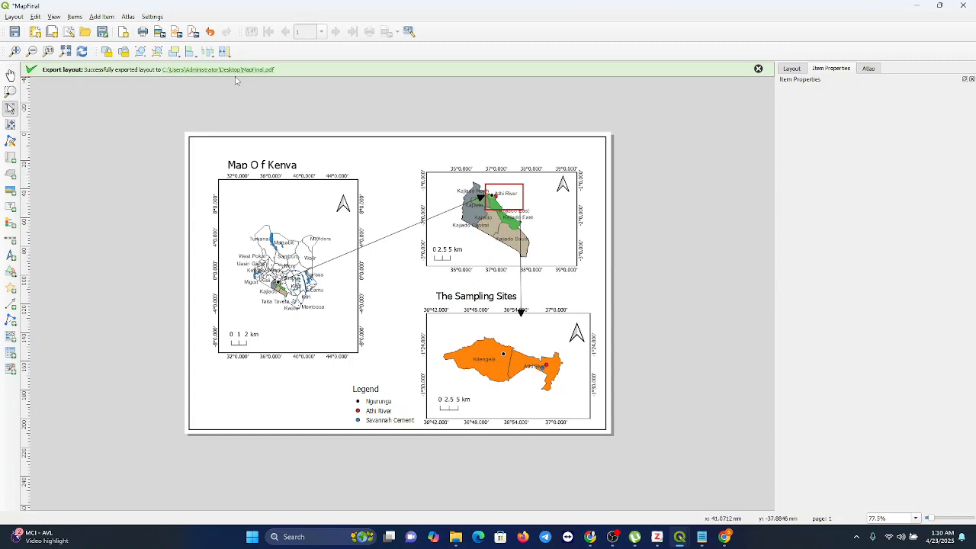
mouse_move(257, 90)
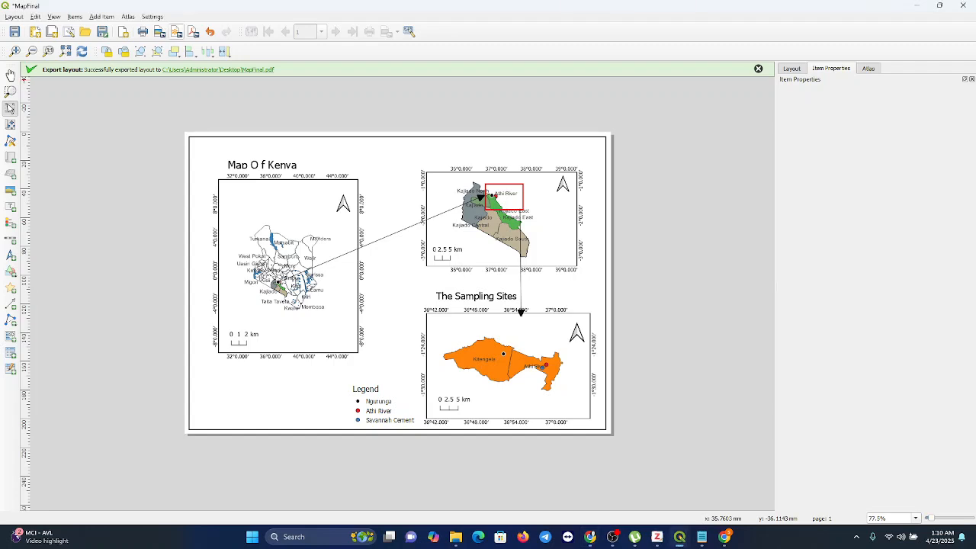
mouse_move(192, 31)
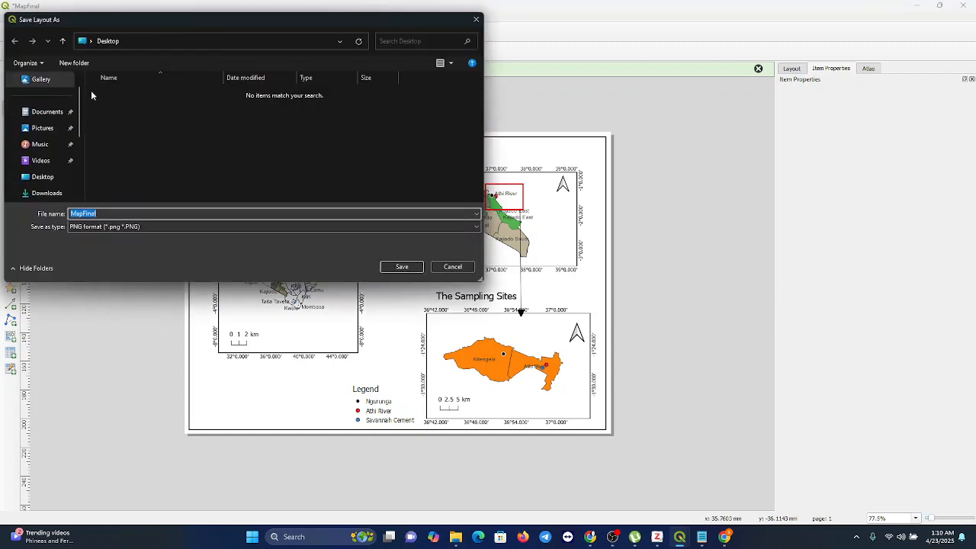
Step: Save the layout image as MapFinal PNG on the Desktop at 300 dpi
left_click(42, 177)
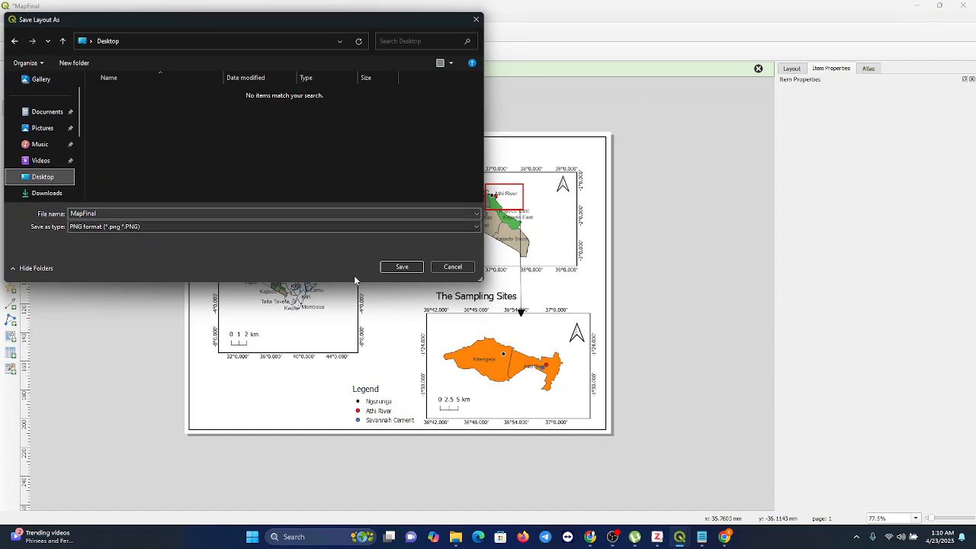
left_click(401, 266)
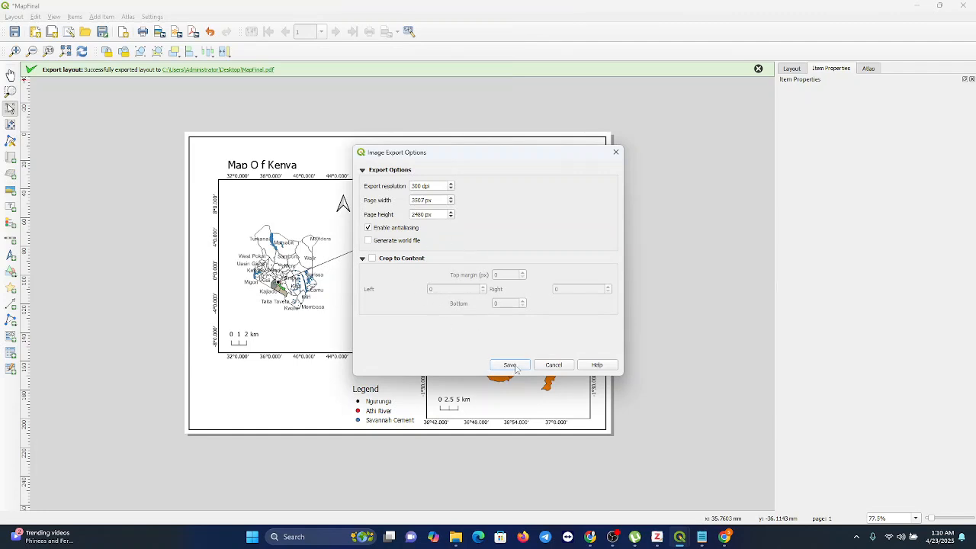
left_click(509, 364)
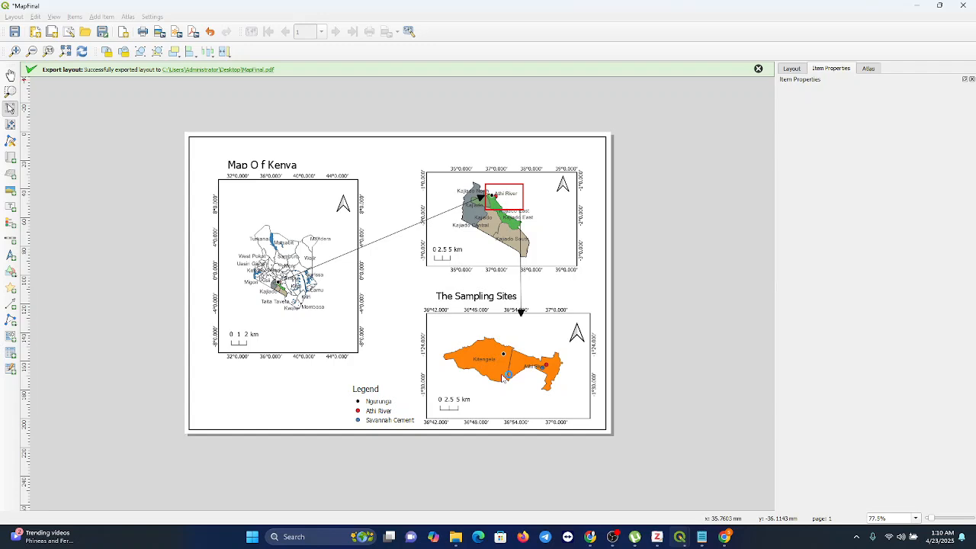
mouse_move(679, 538)
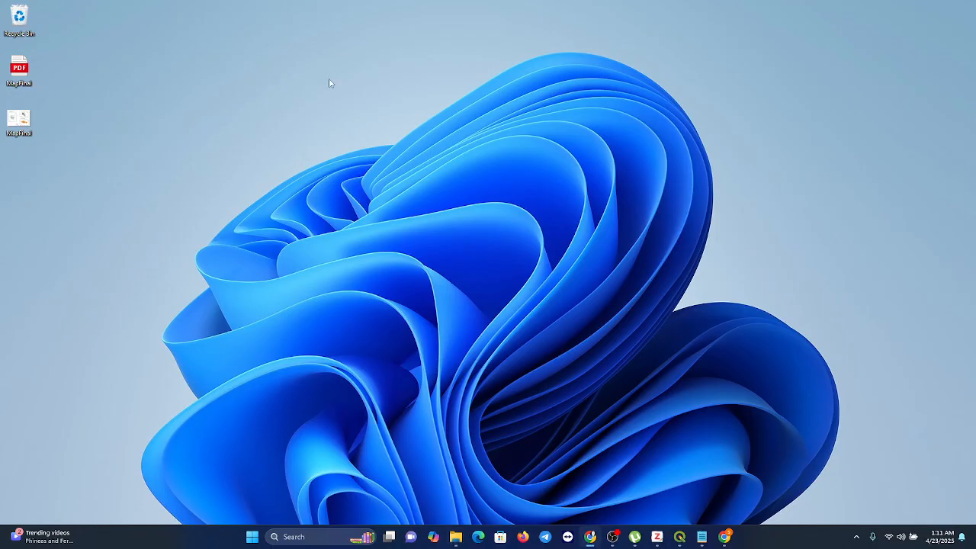
Step: Open MapFinal.pdf from the desktop to view the Kenya map in the browser
left_click(20, 69)
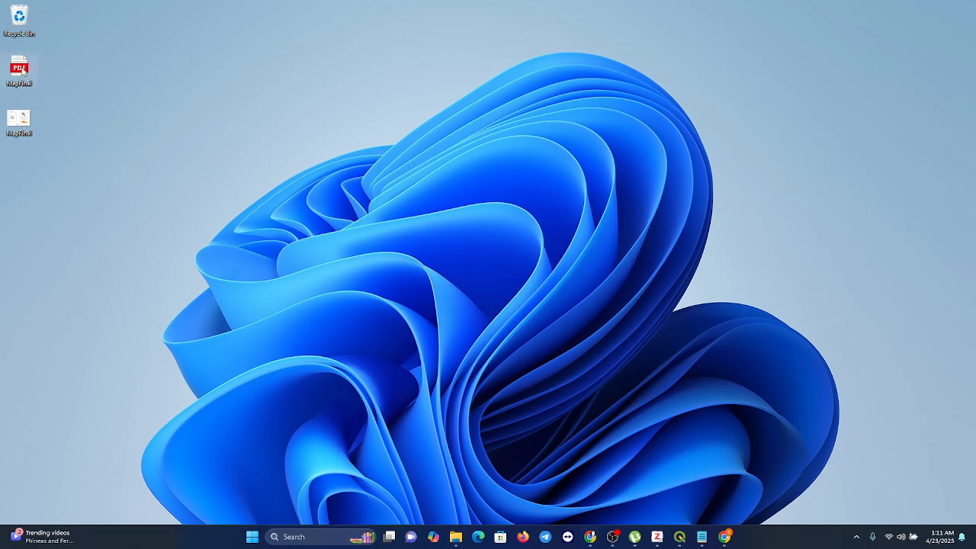
double_click(20, 65)
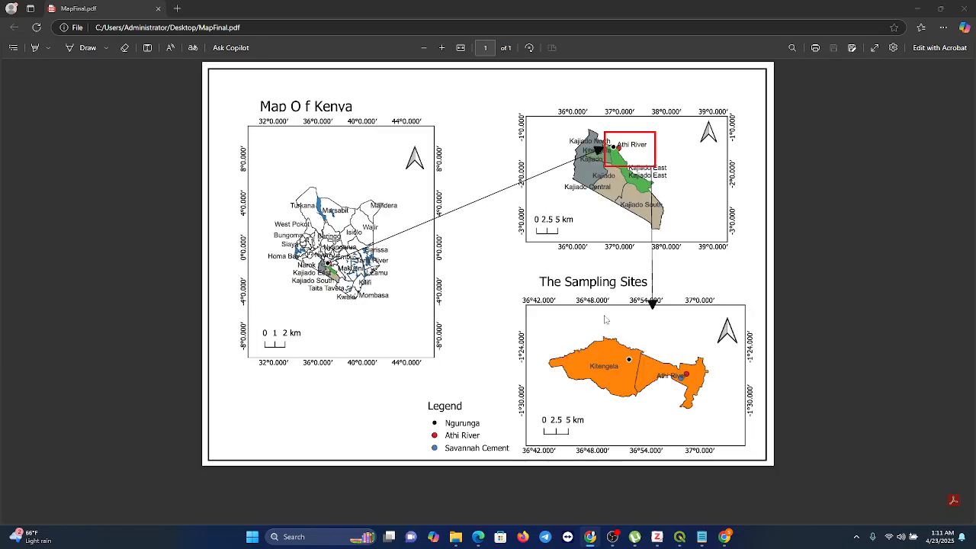
mouse_move(546, 308)
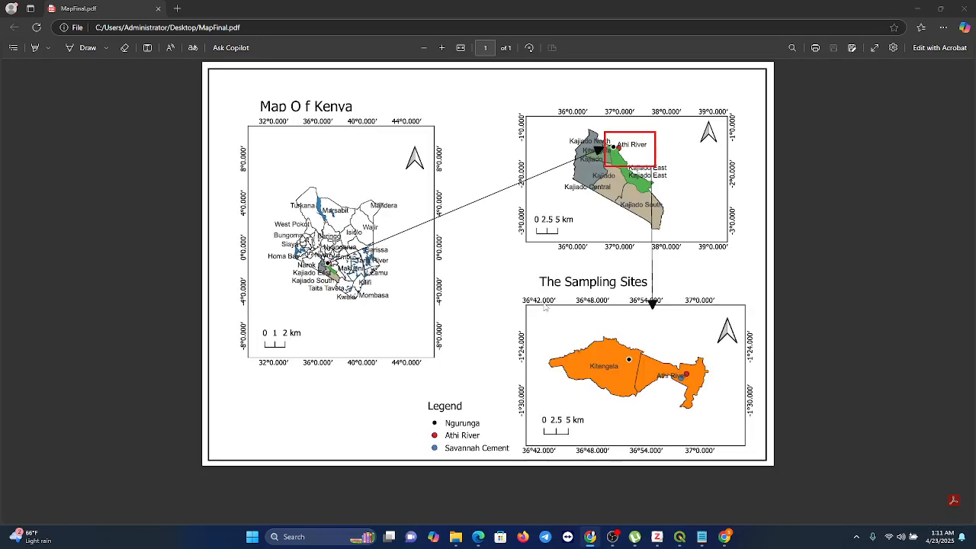